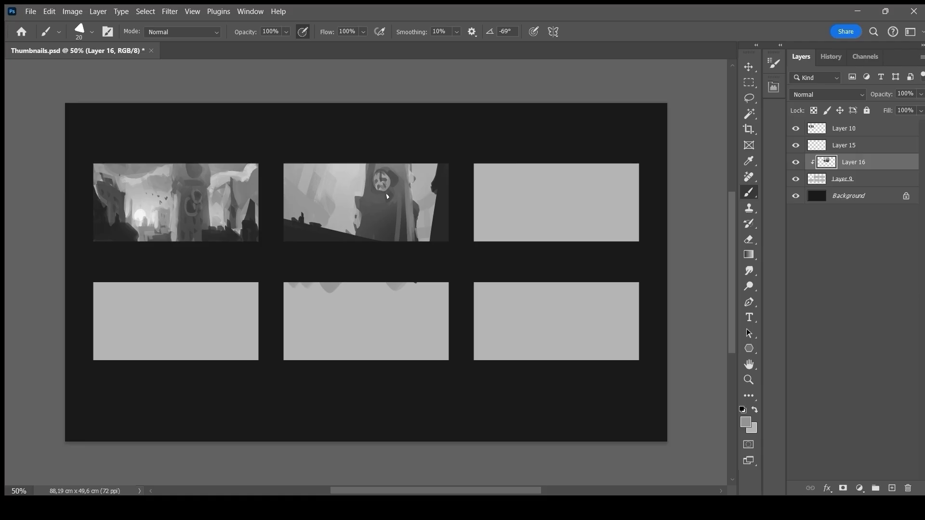
Paint additional detail strokes onto the second clock-tower thumbnail on Layer 16.
click(383, 201)
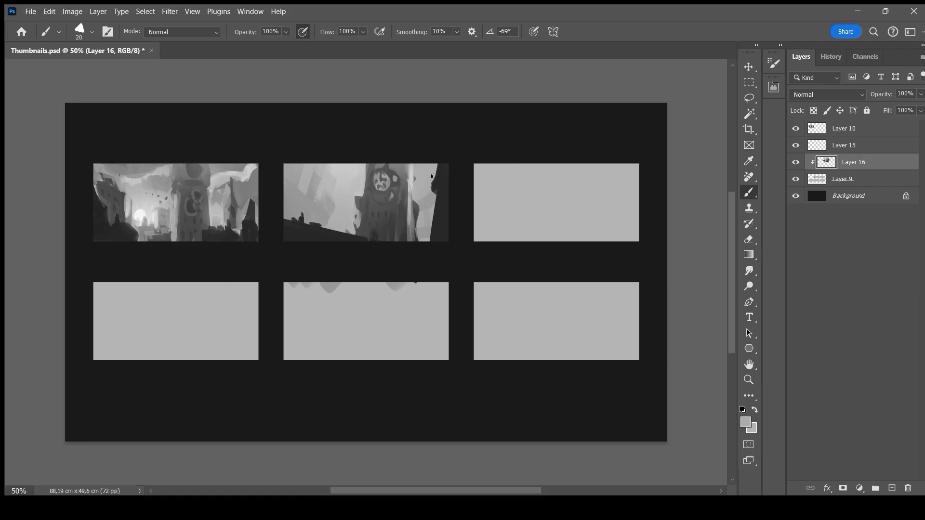
key(alt+tab)
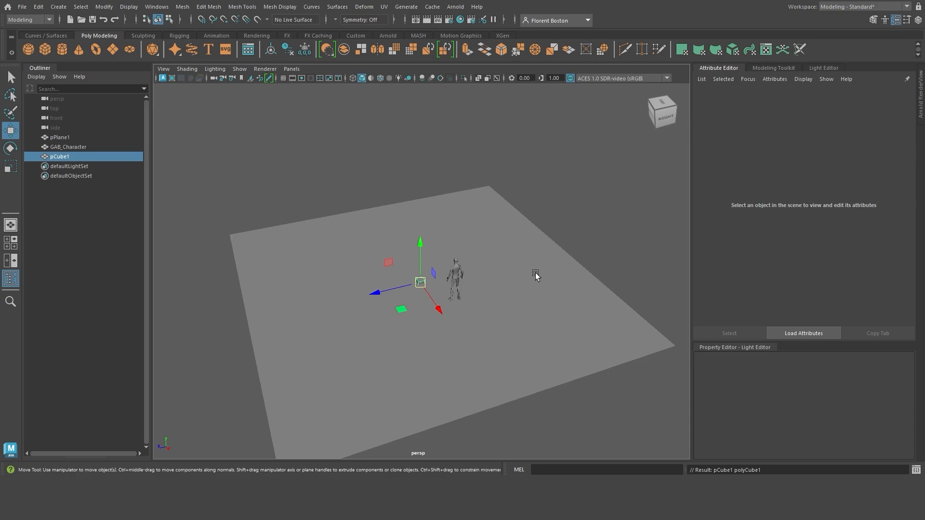
Smooth a polygon cube and pull its vertices into a tall pointed rock.
click(27, 49)
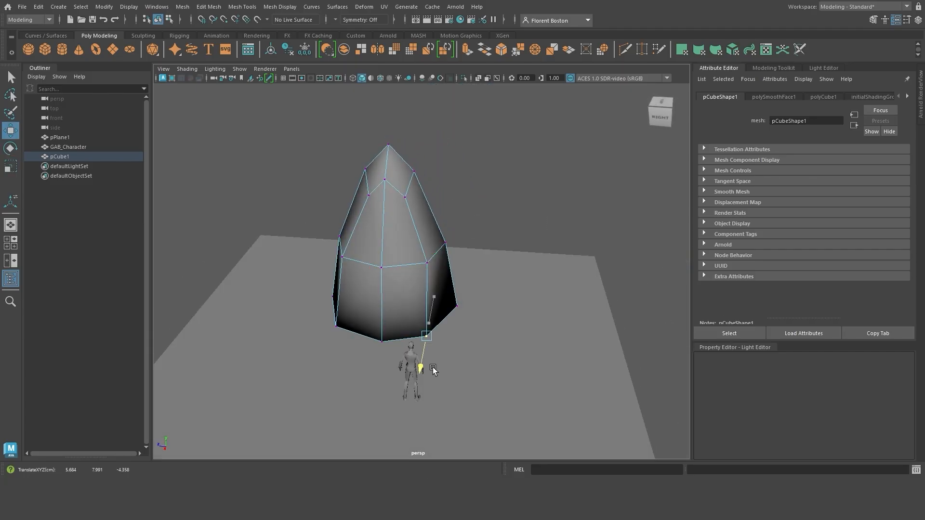
click(142, 35)
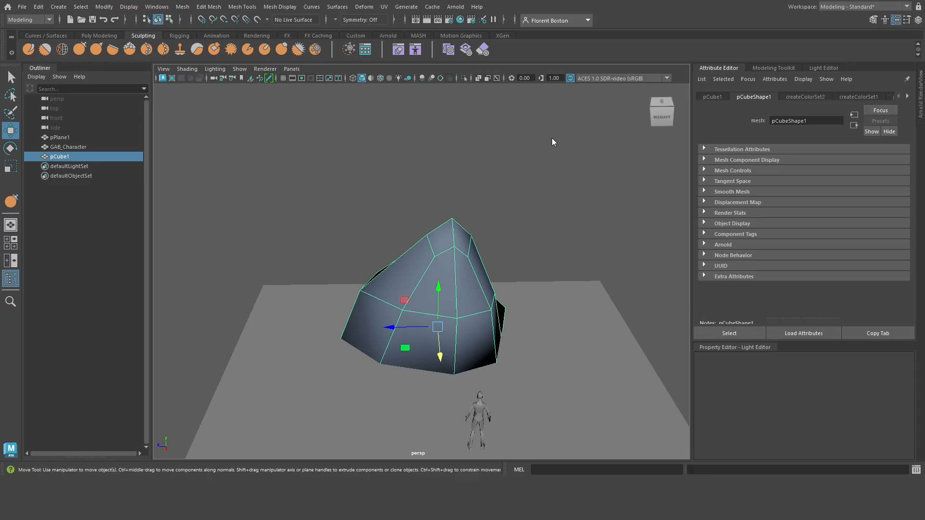
click(99, 36)
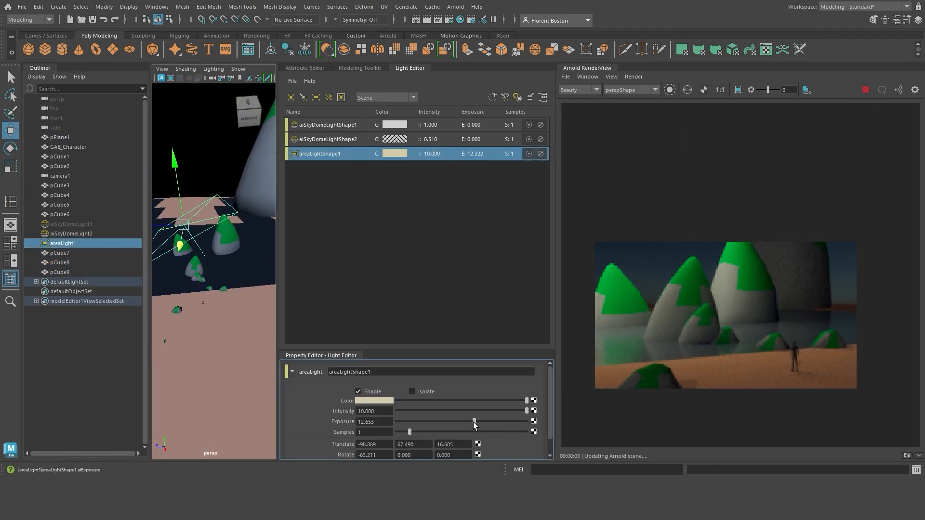
Tune the area light exposure and aiFog attributes for a foggy Arnold render.
click(304, 67)
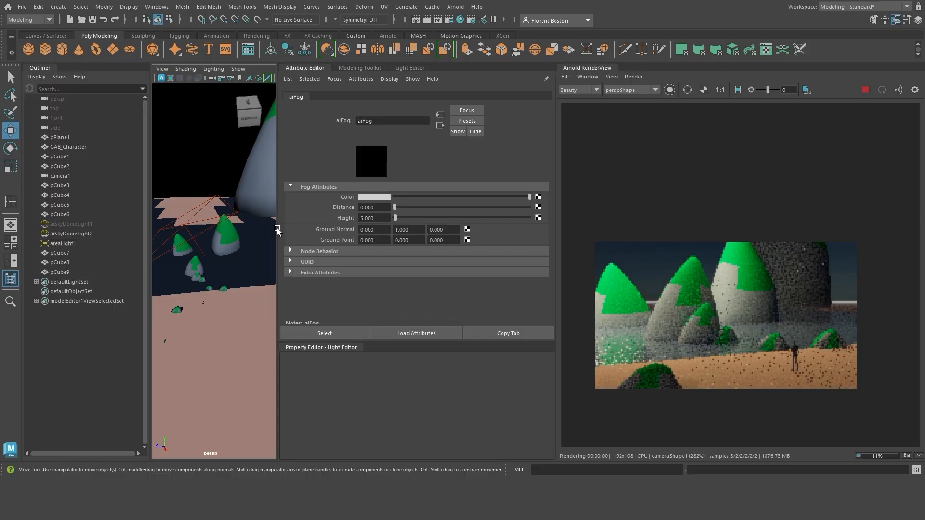
click(63, 243)
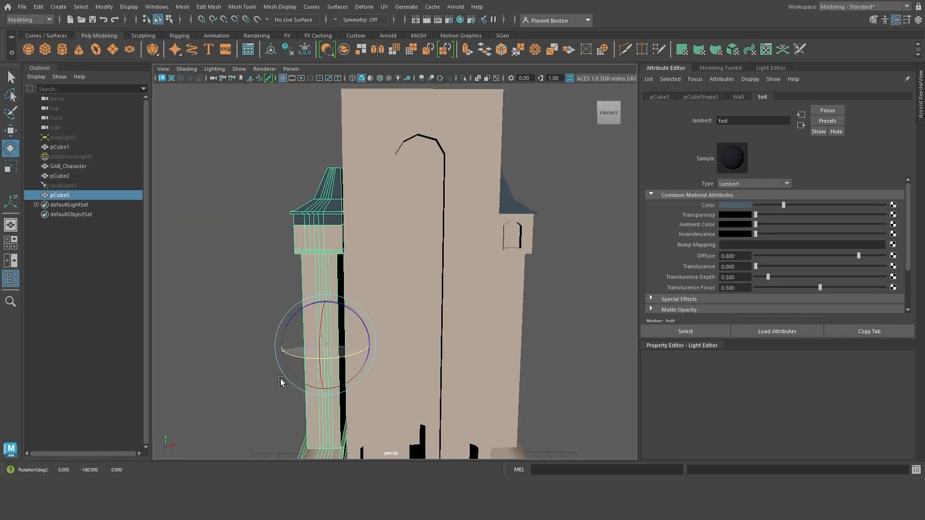
Build the tower wall, slender turret cylinder and overhanging ledges from polygon primitives.
click(449, 167)
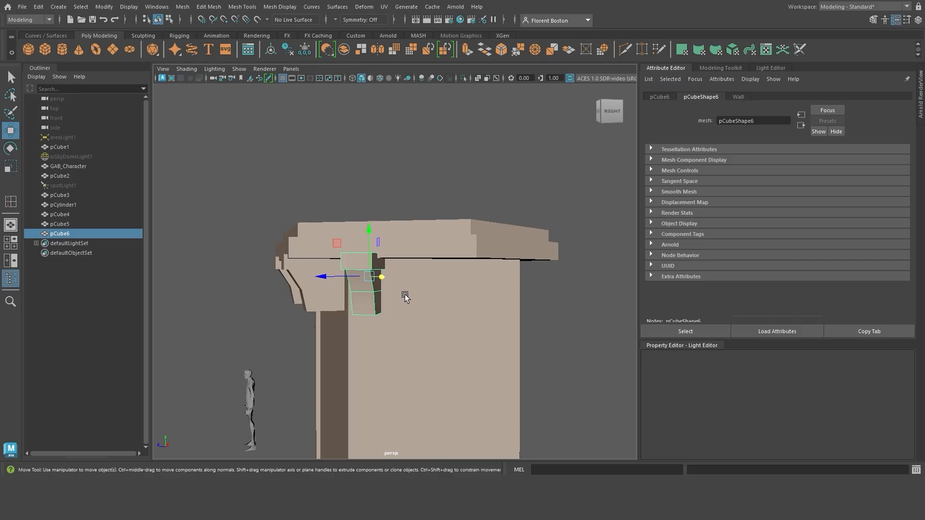
click(10, 149)
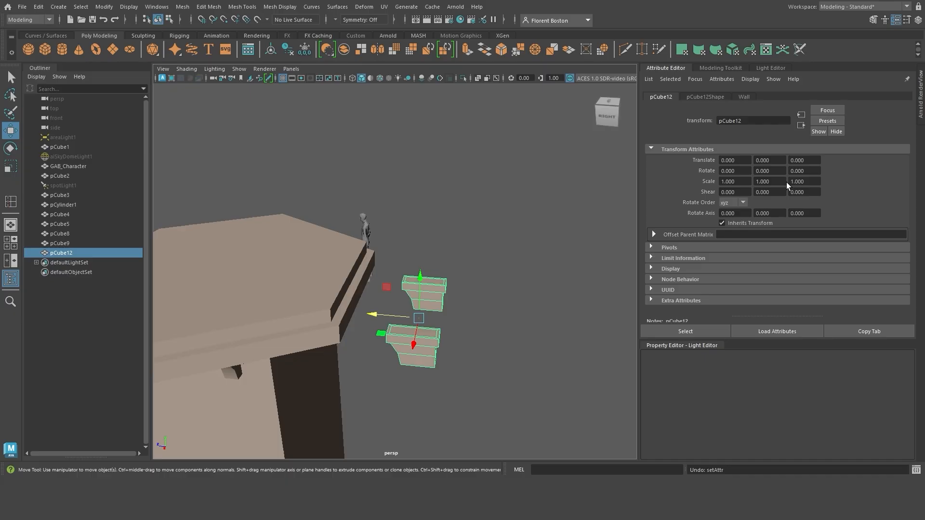
click(63, 204)
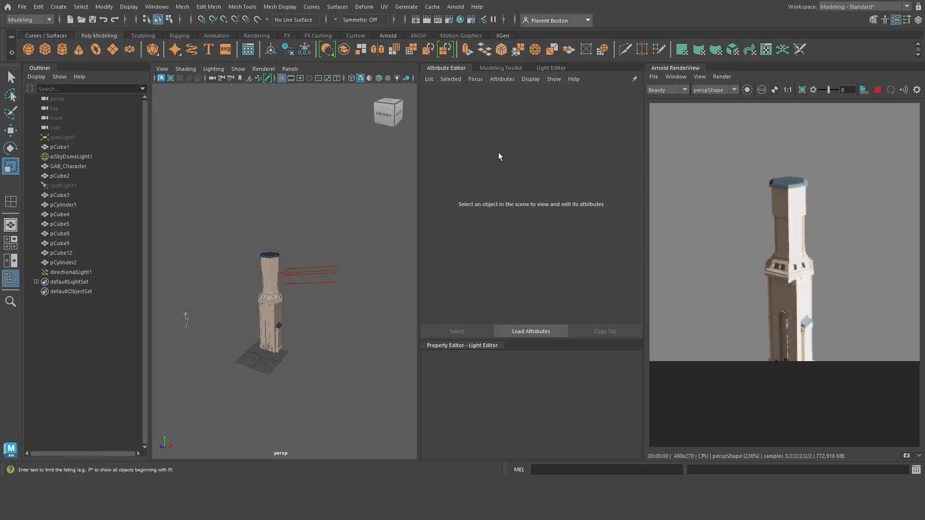
Add a directional light and render the tower in Arnold RenderView.
click(63, 204)
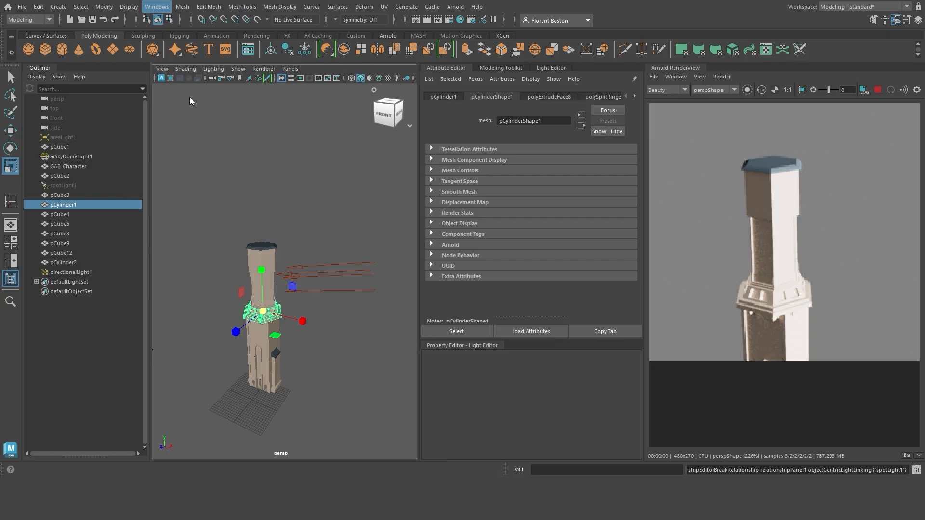
click(71, 272)
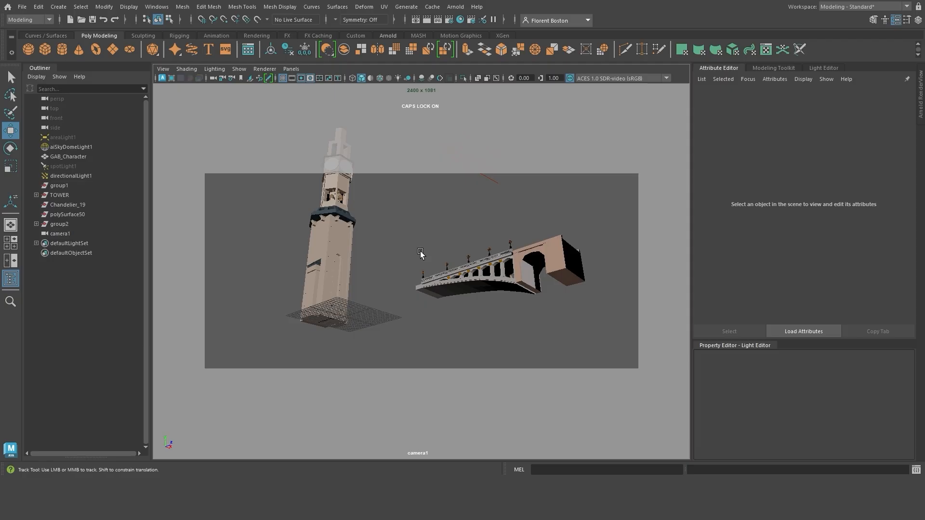
Move the window building and three other buildings into camera1's shot.
click(61, 137)
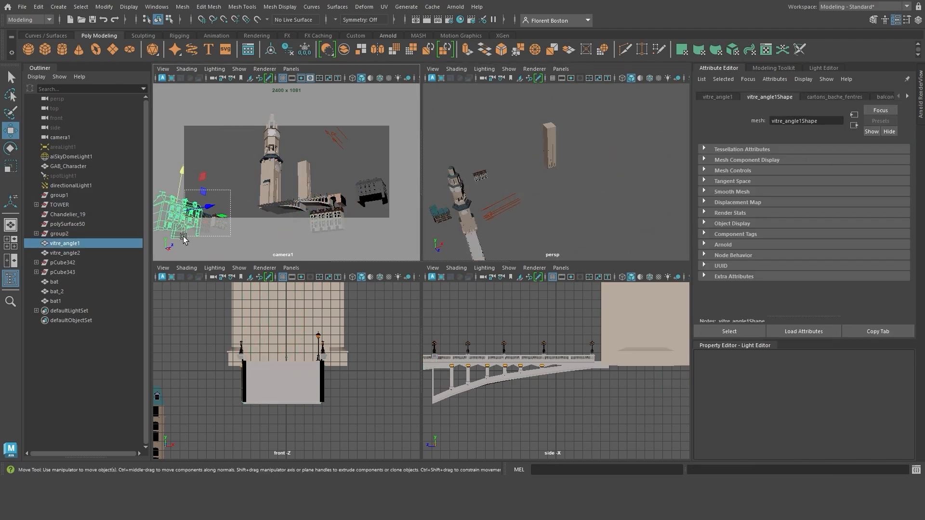
click(65, 252)
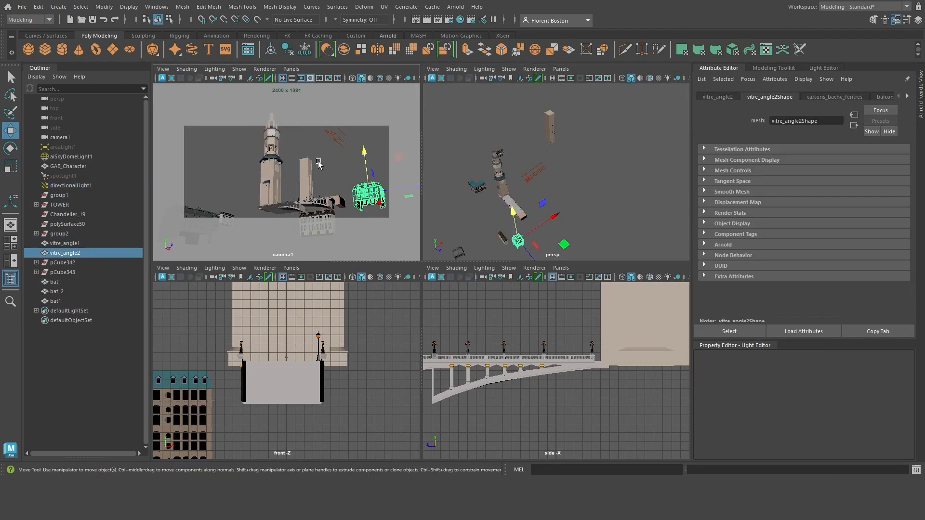
click(57, 291)
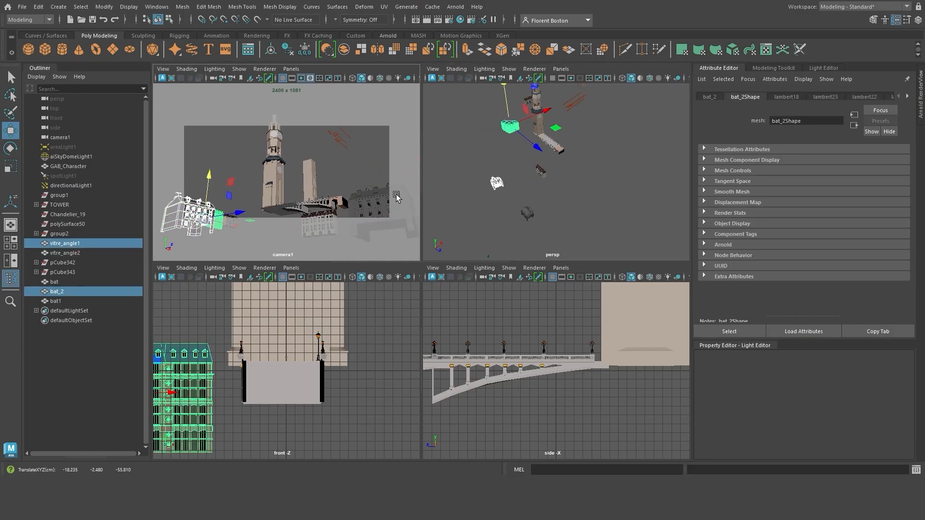
click(57, 311)
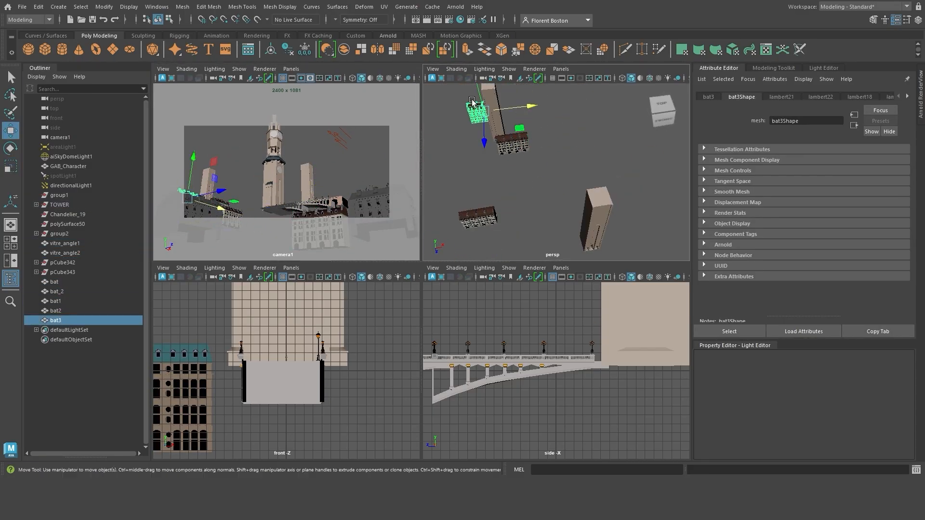
click(72, 156)
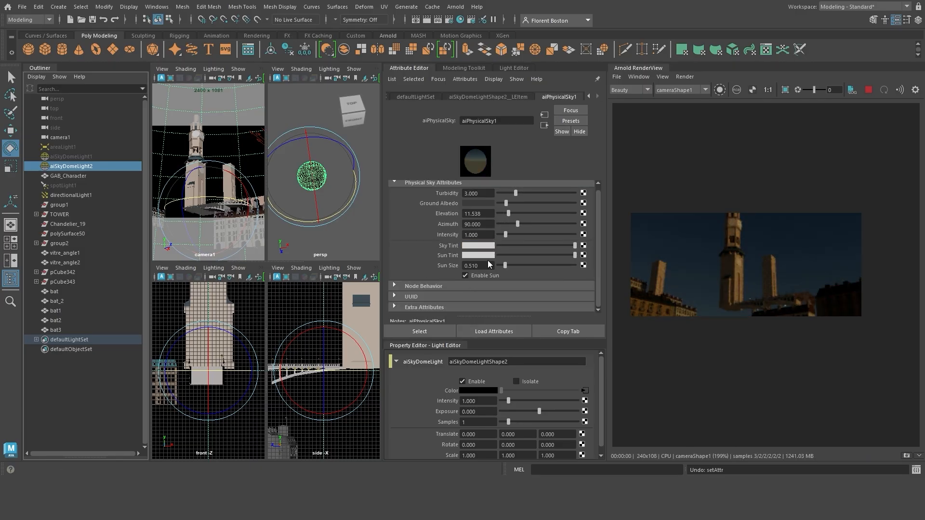
Give the aiPhysicalSky sun a warm orange tint and rotate the sky dome.
click(513, 67)
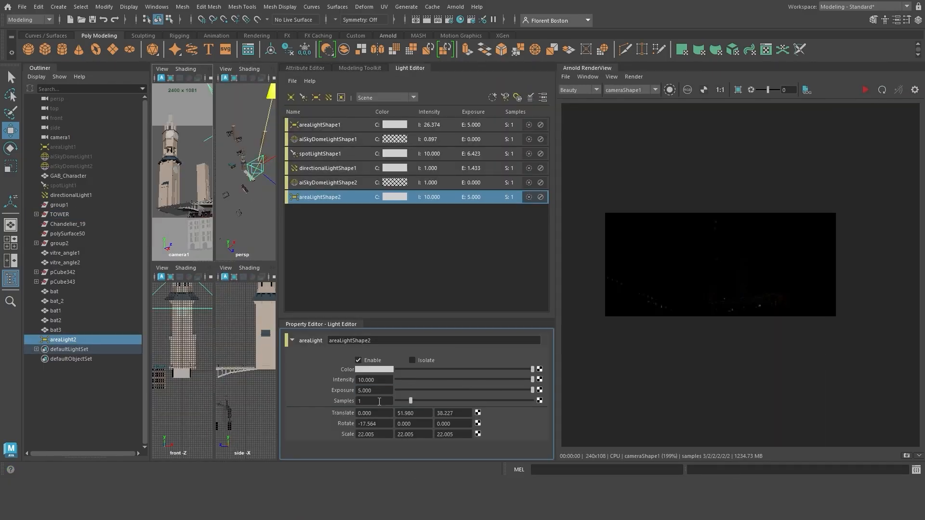
click(328, 138)
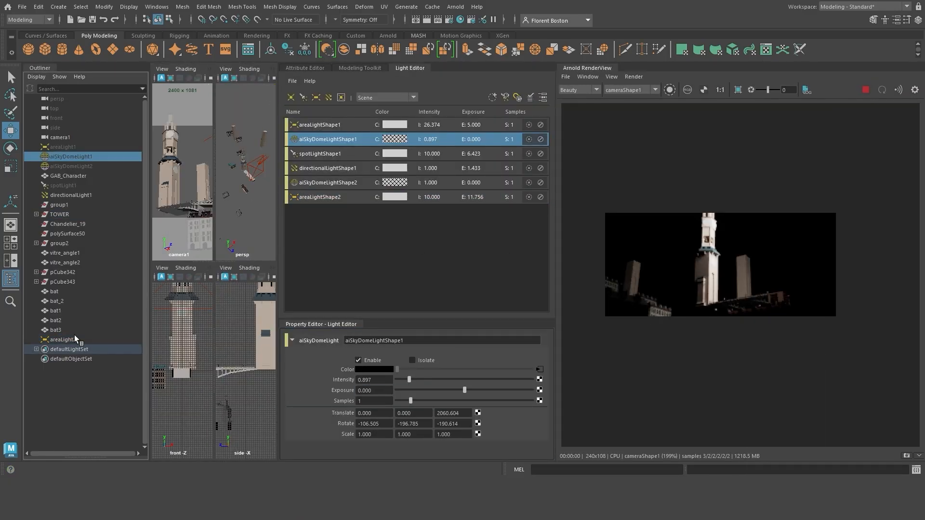
click(70, 166)
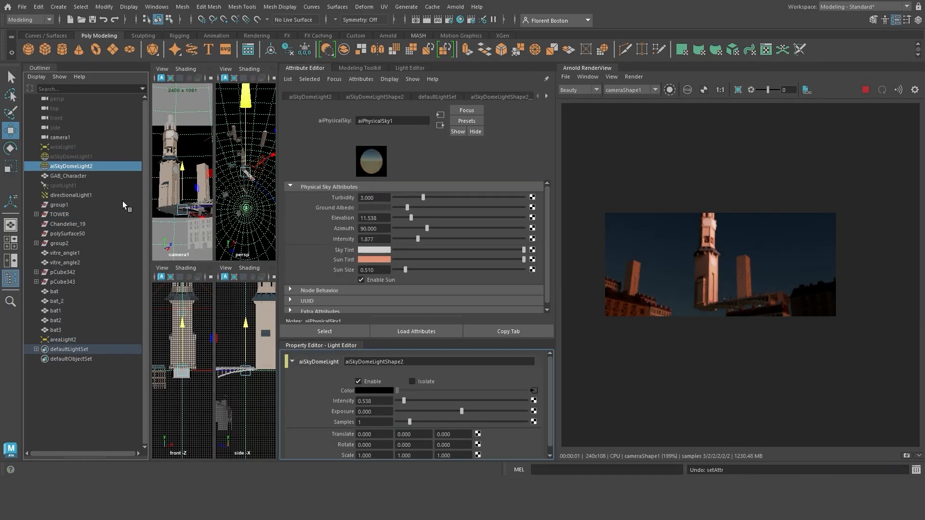
click(71, 156)
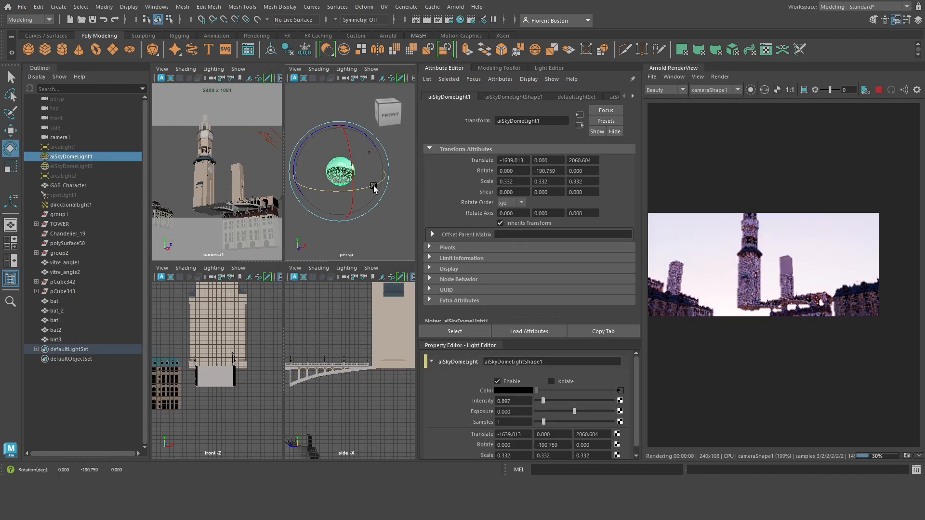
drag(375, 187, 378, 169)
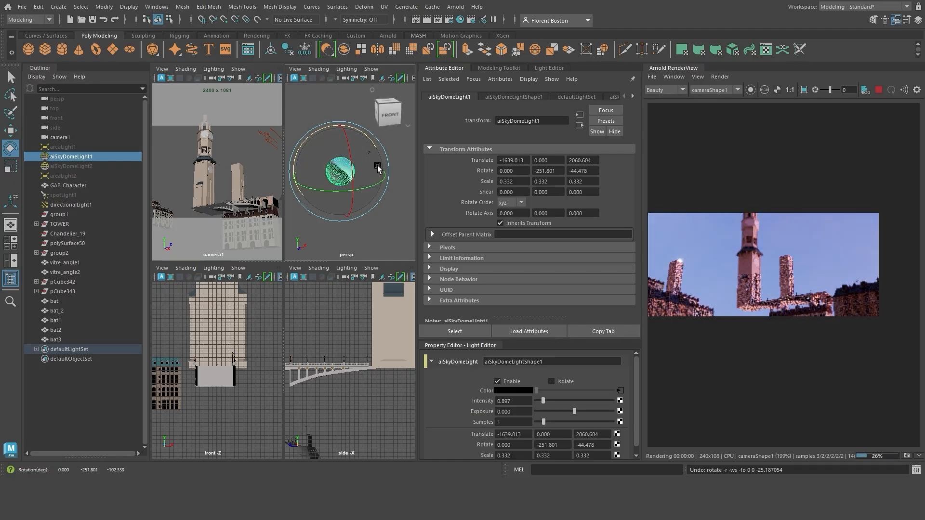
Tint the area light pink, reframe camera1 and render in Arnold RenderView.
click(63, 175)
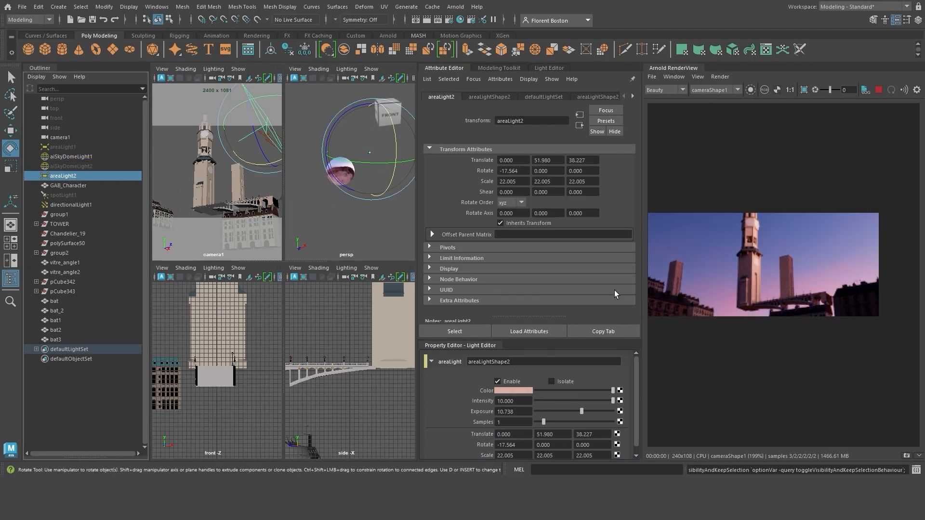
click(60, 137)
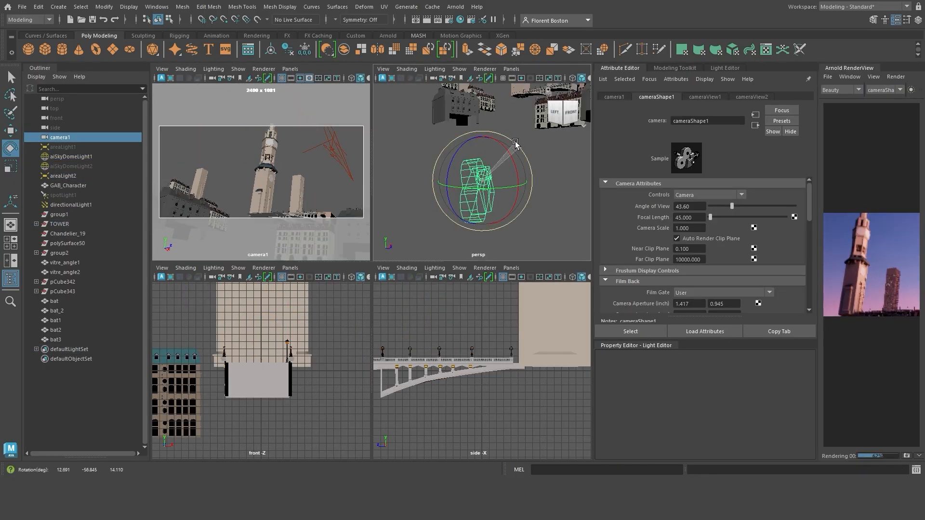
click(59, 224)
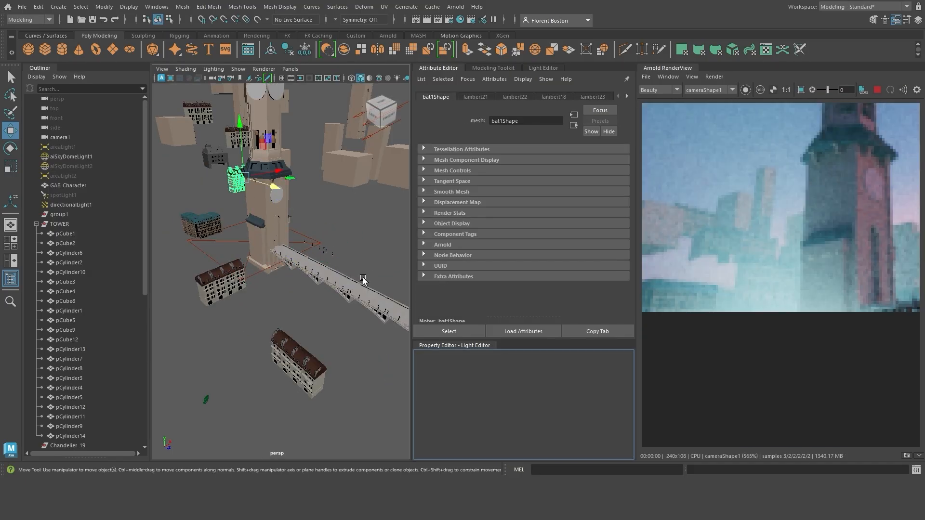
click(68, 185)
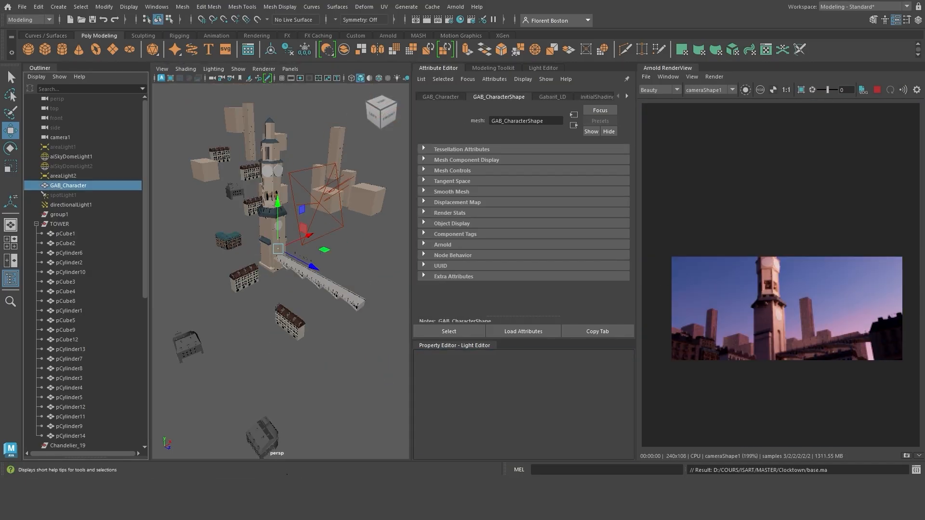